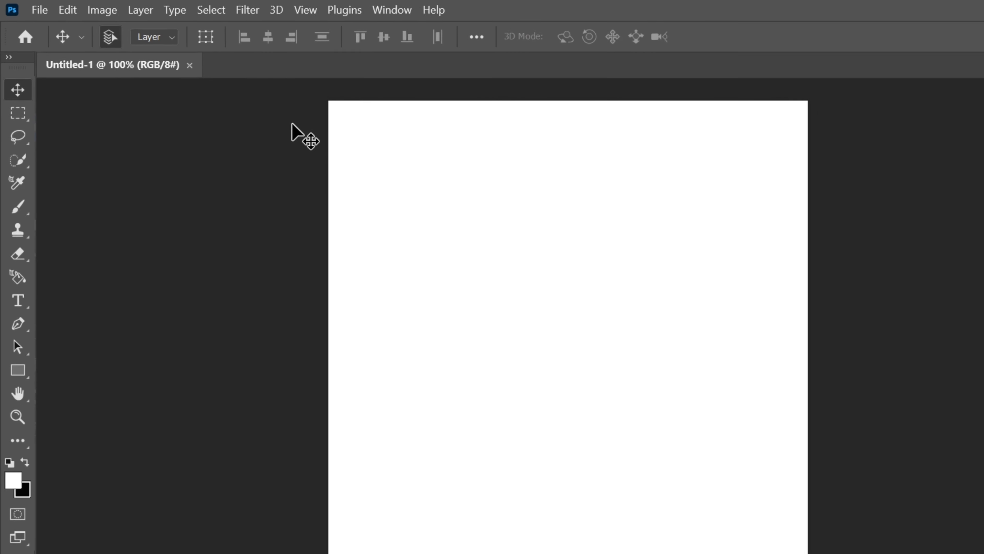
Create a new blank document 2560 × 1440 pixels from the File menu
left_click(39, 11)
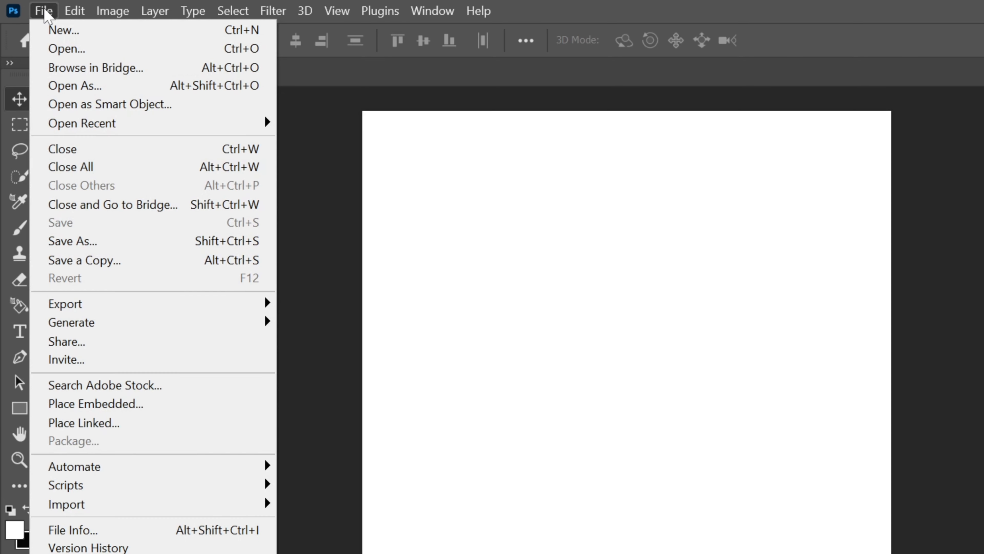
mouse_move(62, 30)
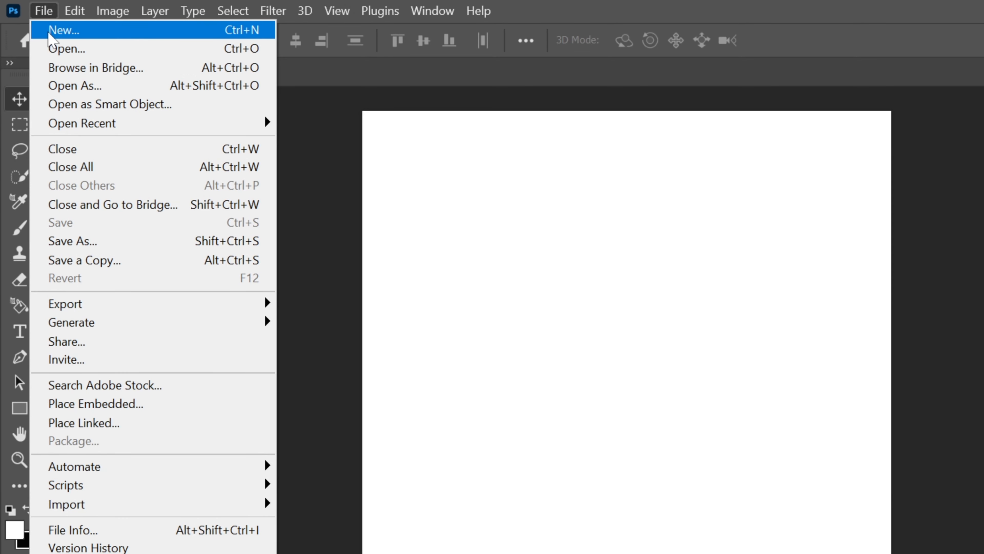
left_click(62, 30)
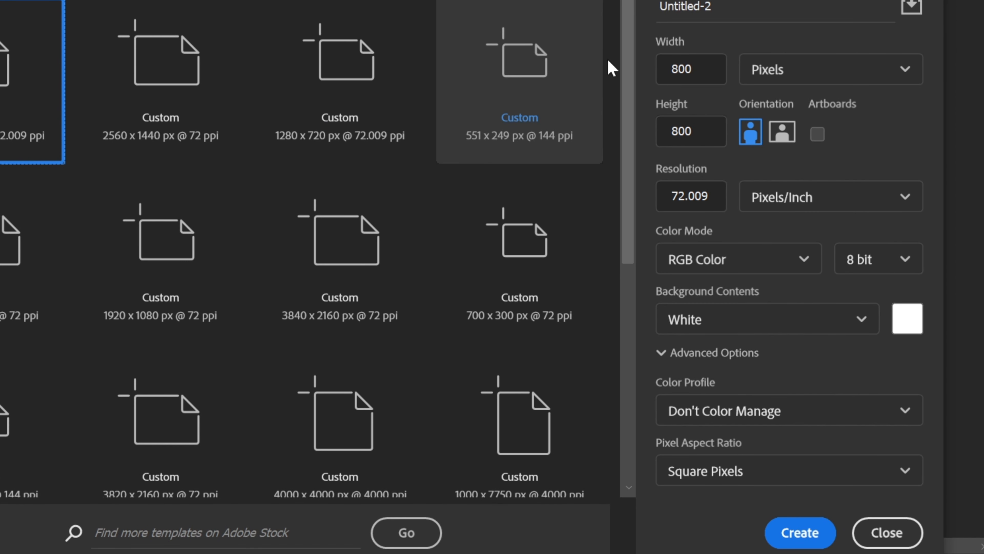
left_click(691, 70)
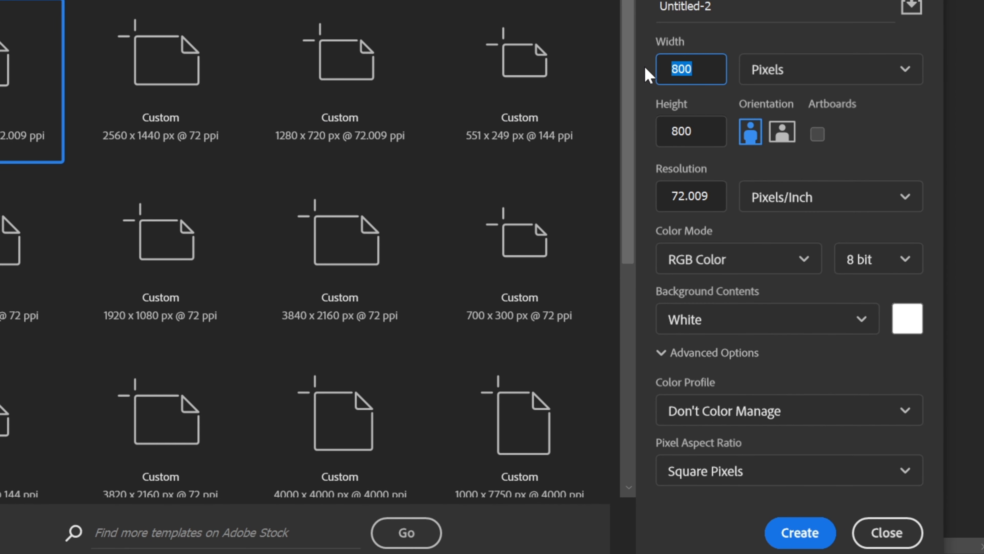
type("2560")
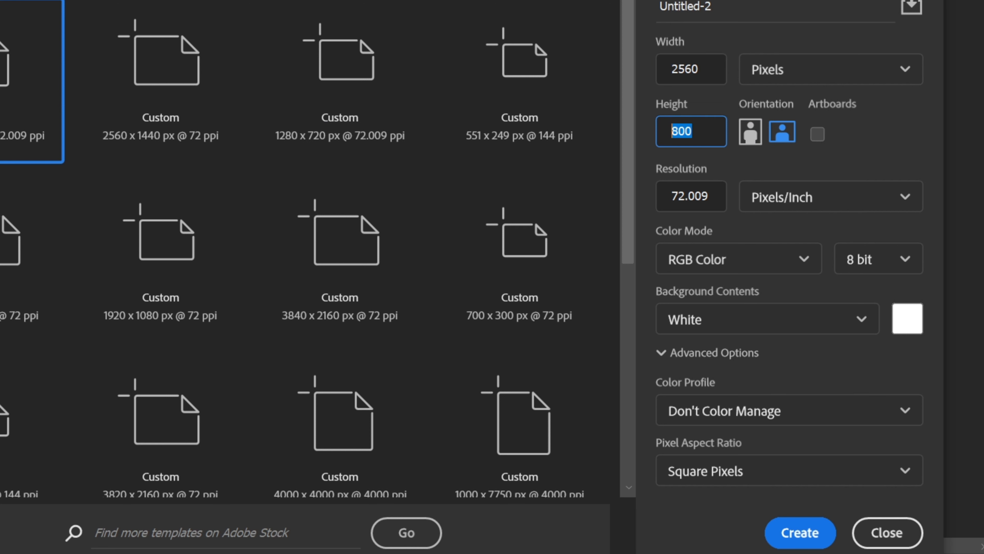
type("1440")
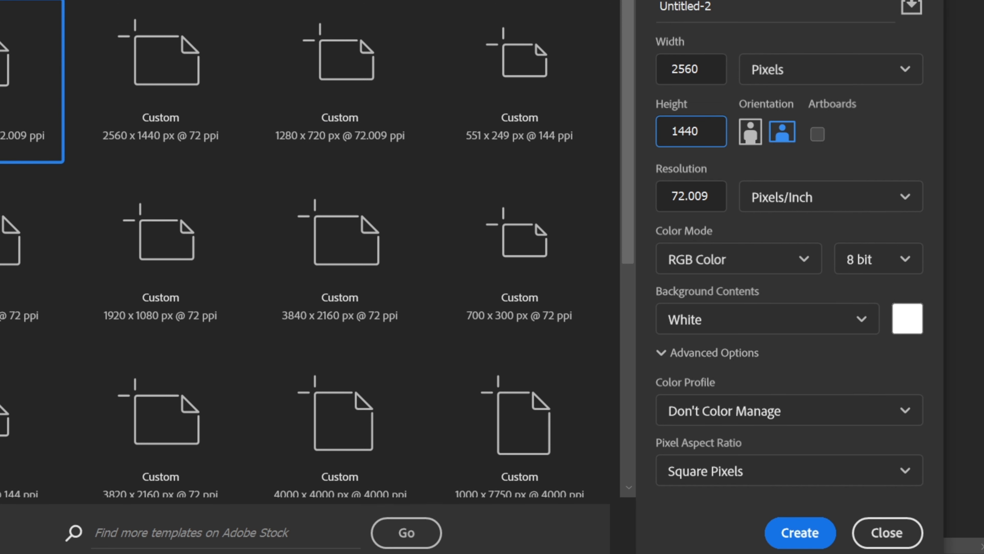
mouse_move(760, 474)
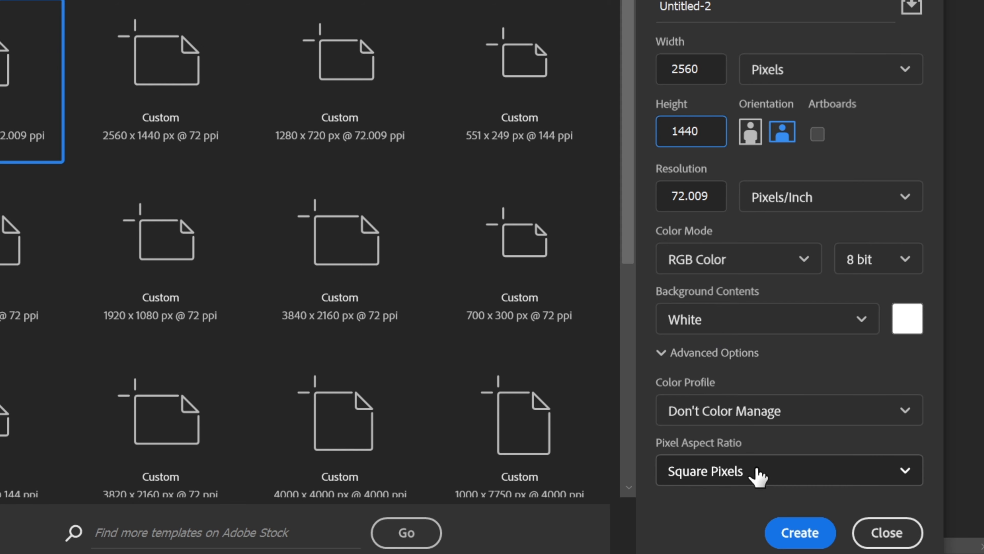
left_click(800, 532)
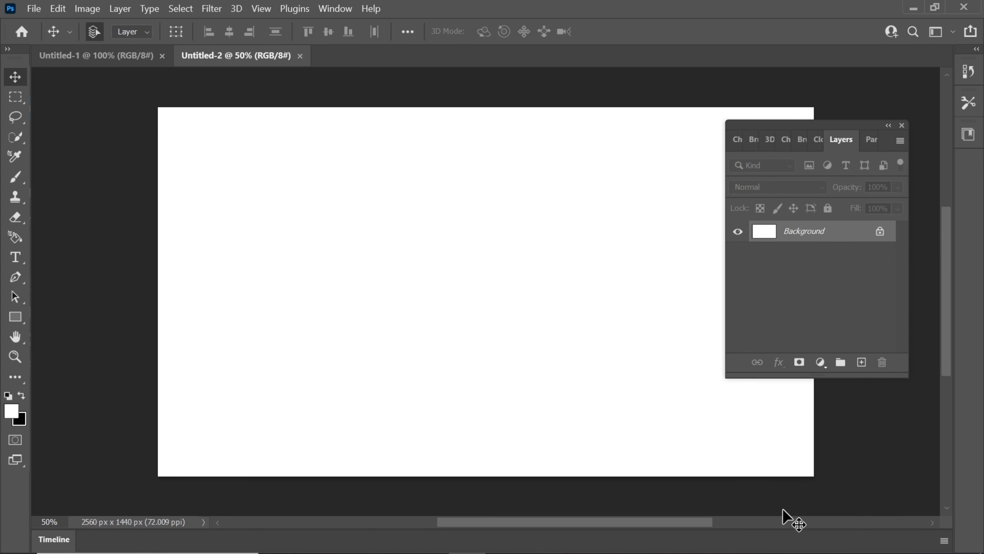
Add a gradient fill layer and recolour its stops to soft pink and pale blue
left_click(820, 363)
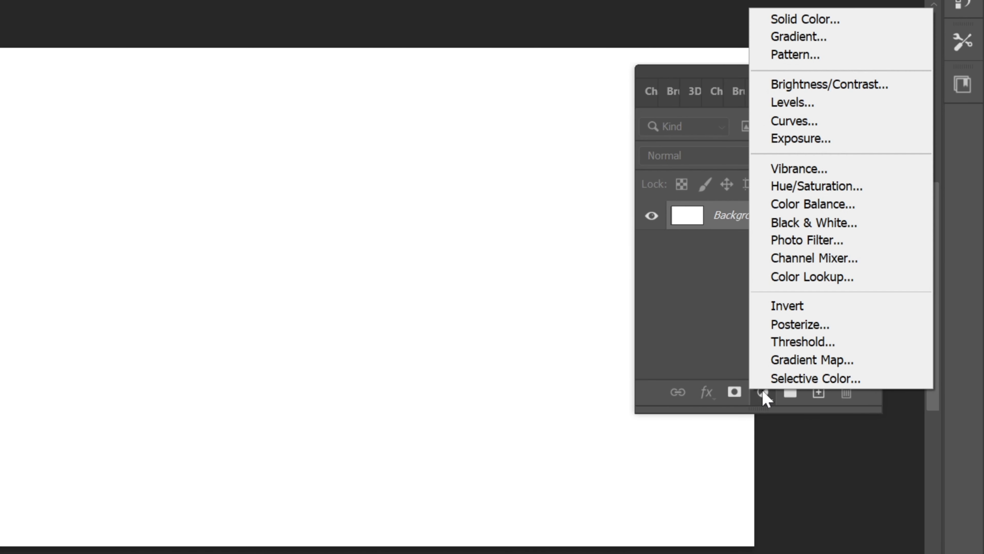
left_click(799, 36)
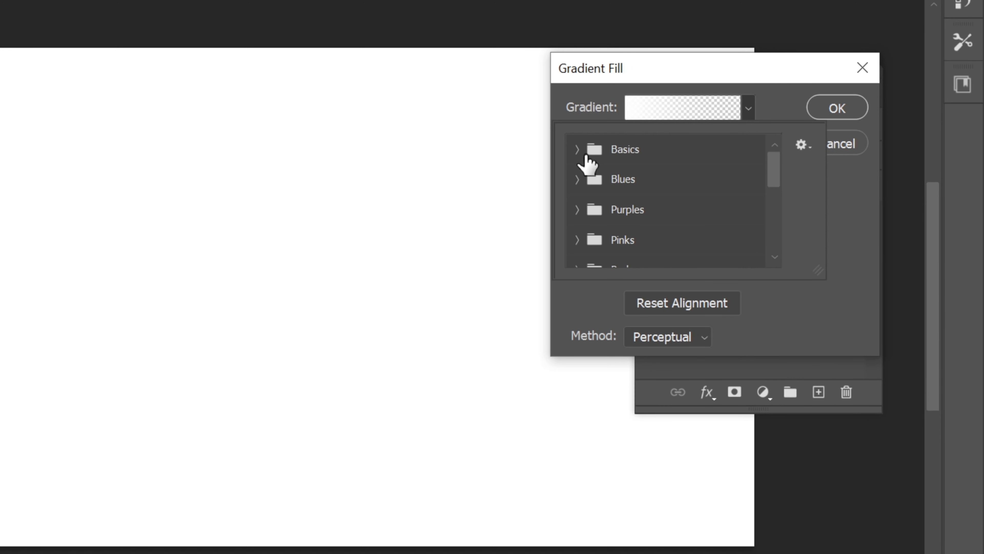
left_click(577, 148)
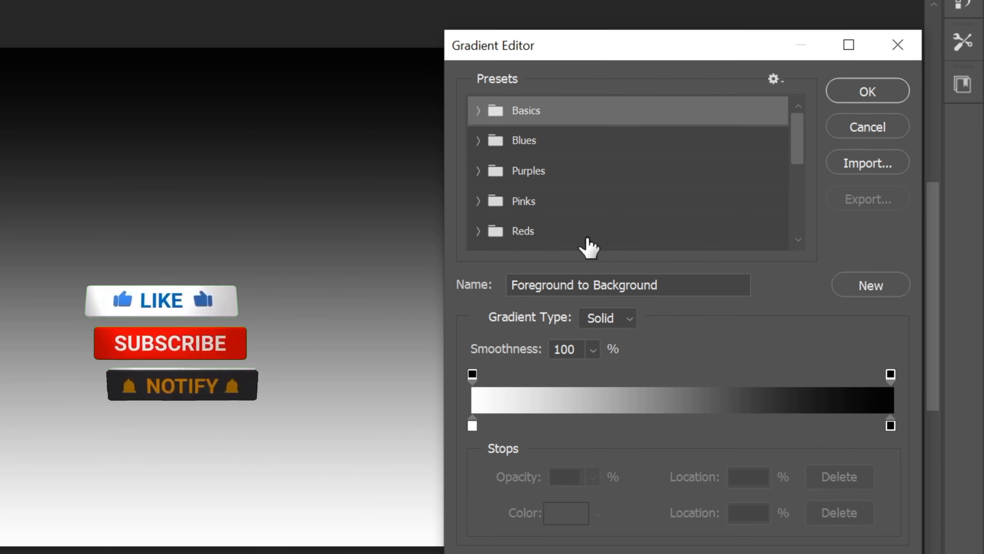
left_click(472, 425)
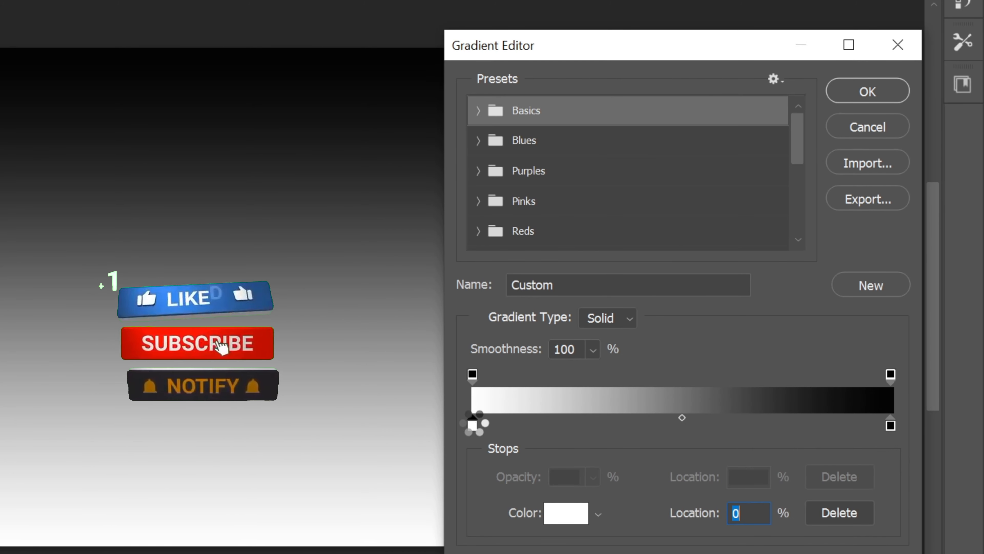
left_click(565, 513)
type("87a0ba")
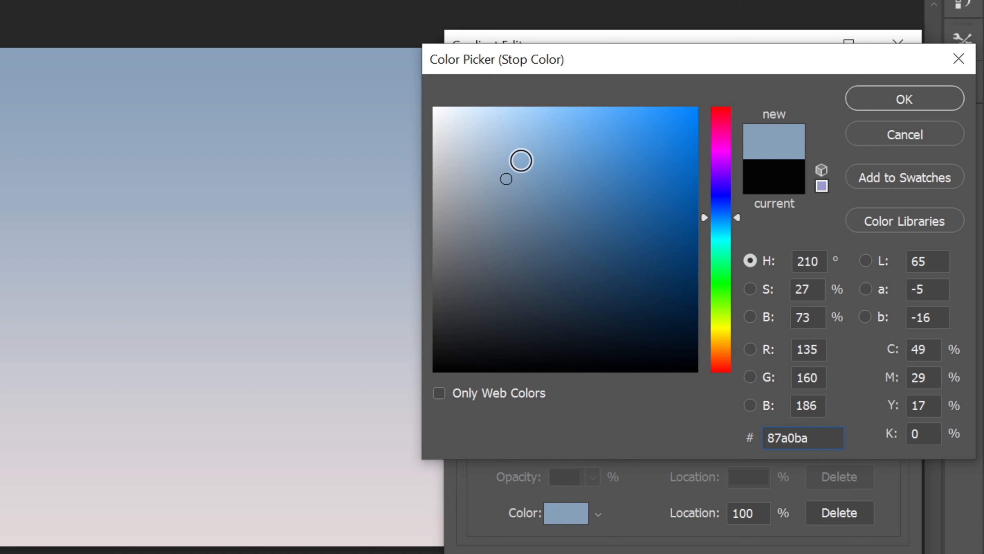
left_click(904, 98)
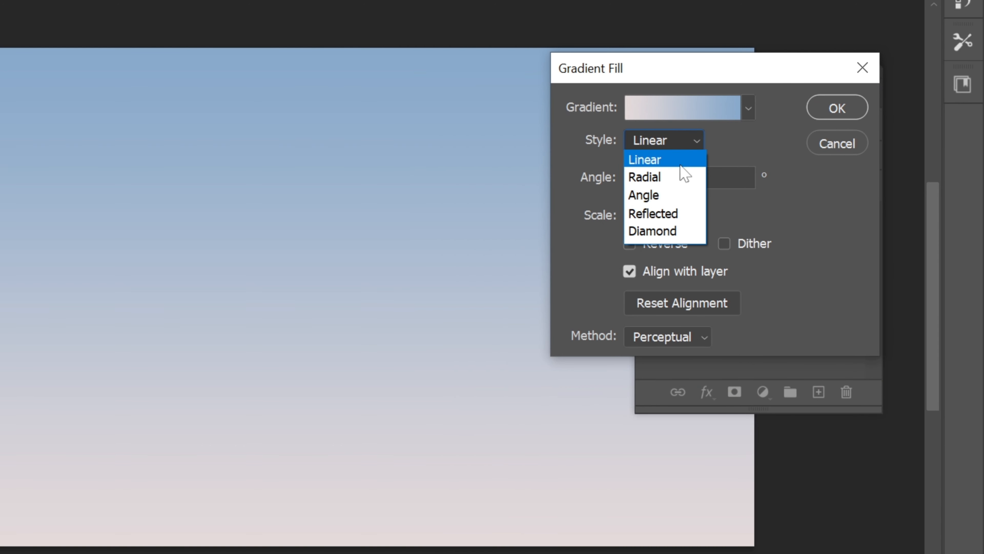
Set the gradient style to Radial and confirm the fill layer
left_click(644, 176)
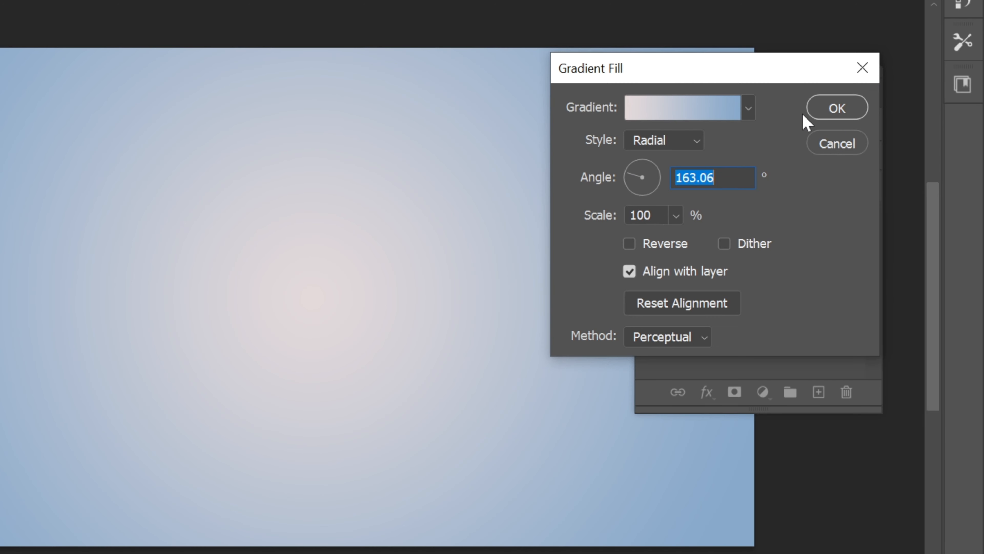
left_click(836, 107)
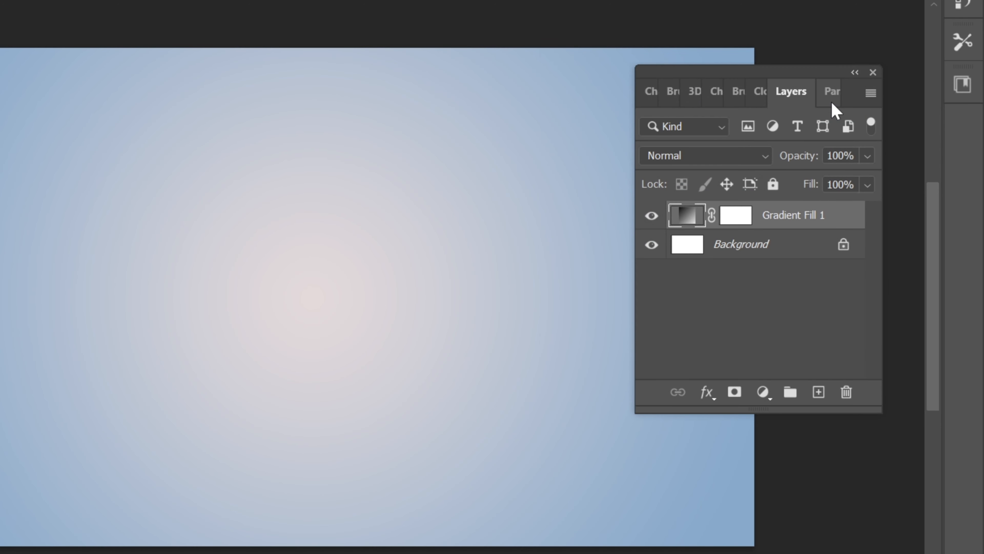
mouse_move(833, 91)
type("P")
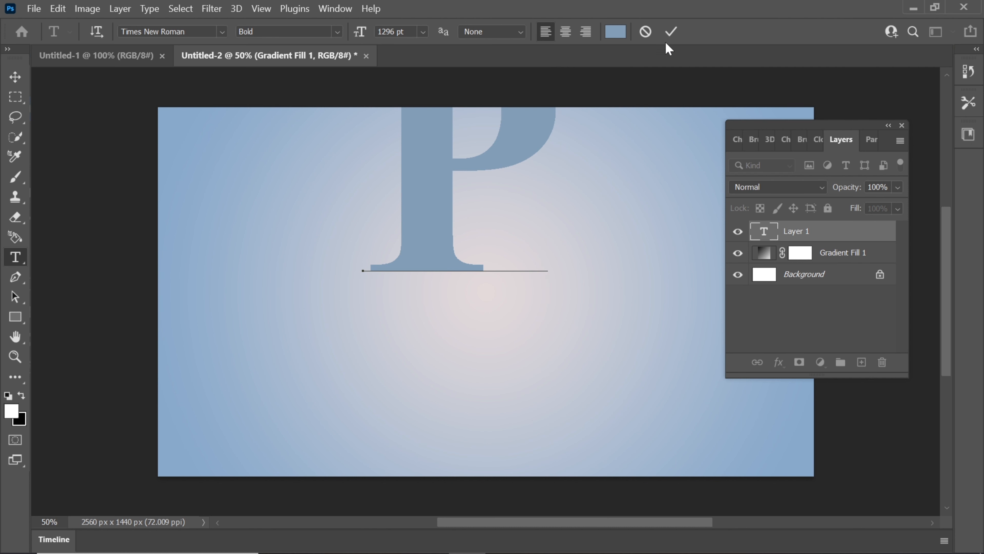
Commit the large bold Times New Roman letter P text layer
left_click(671, 32)
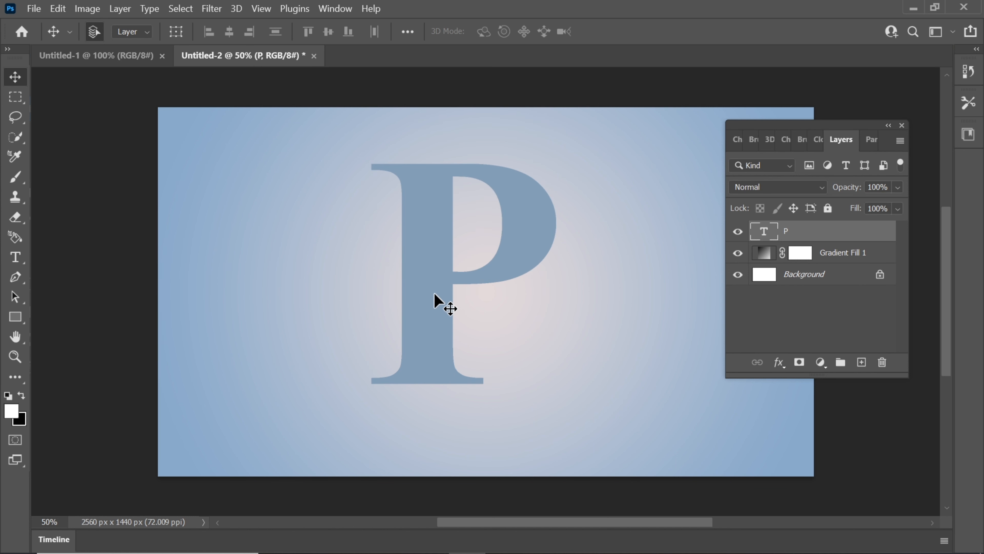
mouse_move(243, 189)
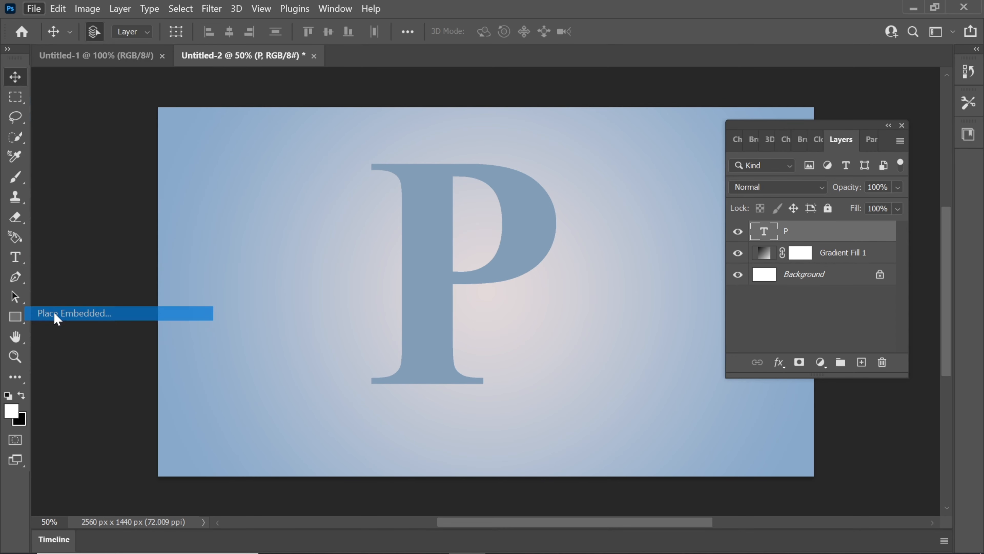
Place the smiling woman's photo and clip it into the letter P layer
left_click(74, 313)
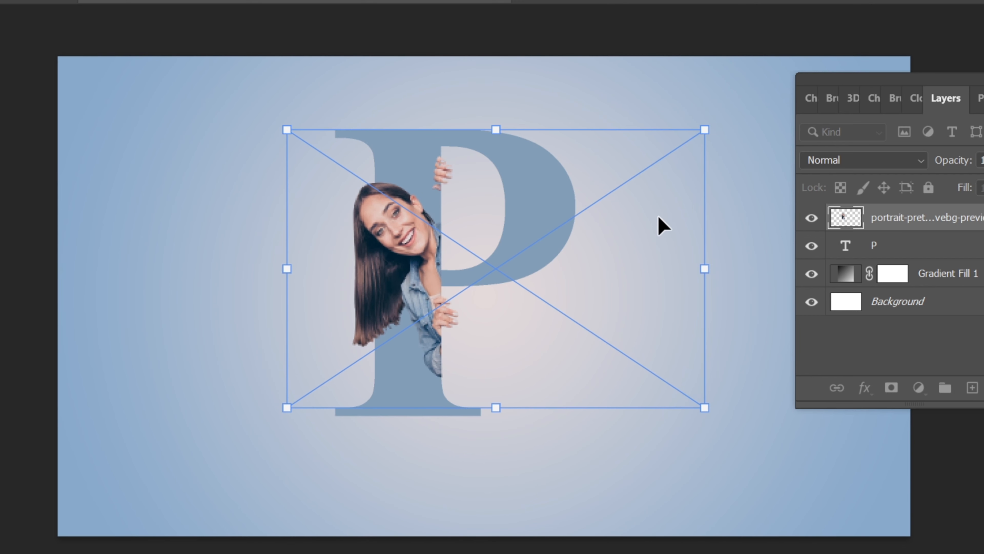
key("Enter")
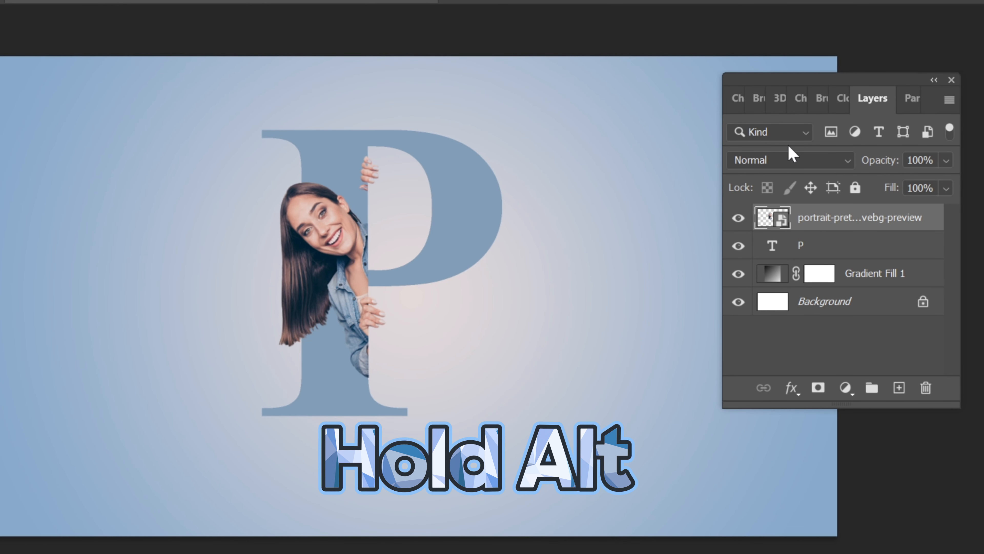
mouse_move(792, 231)
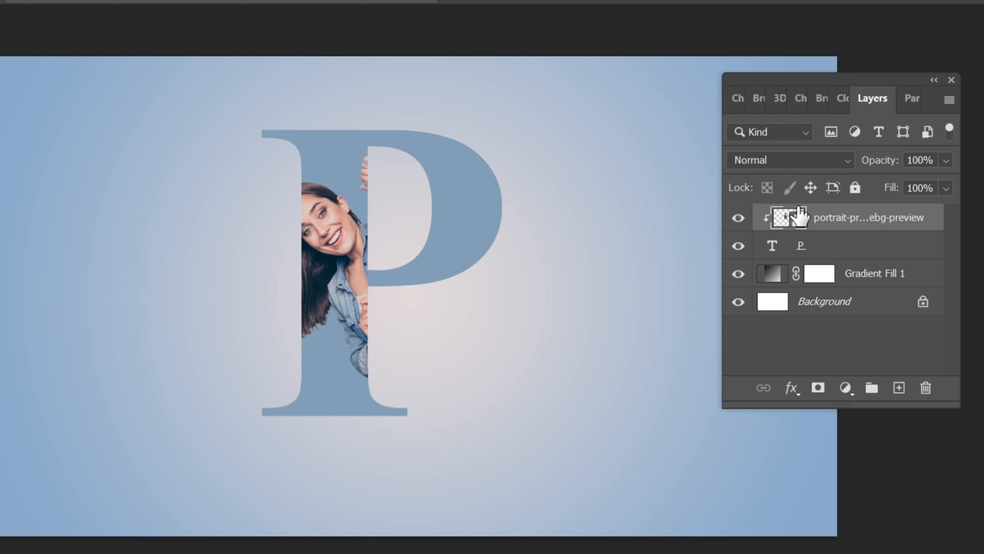
key("ctrl+j")
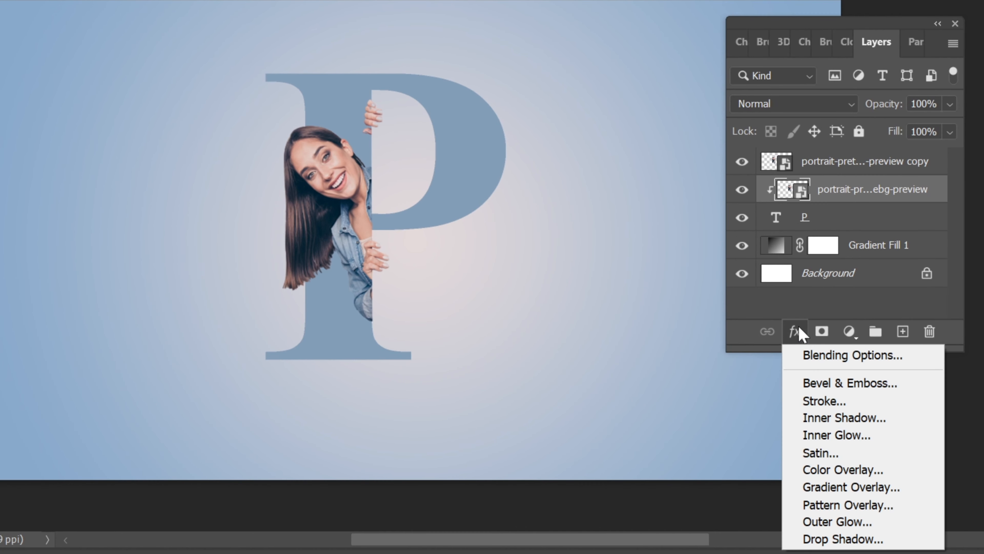
mouse_move(843, 539)
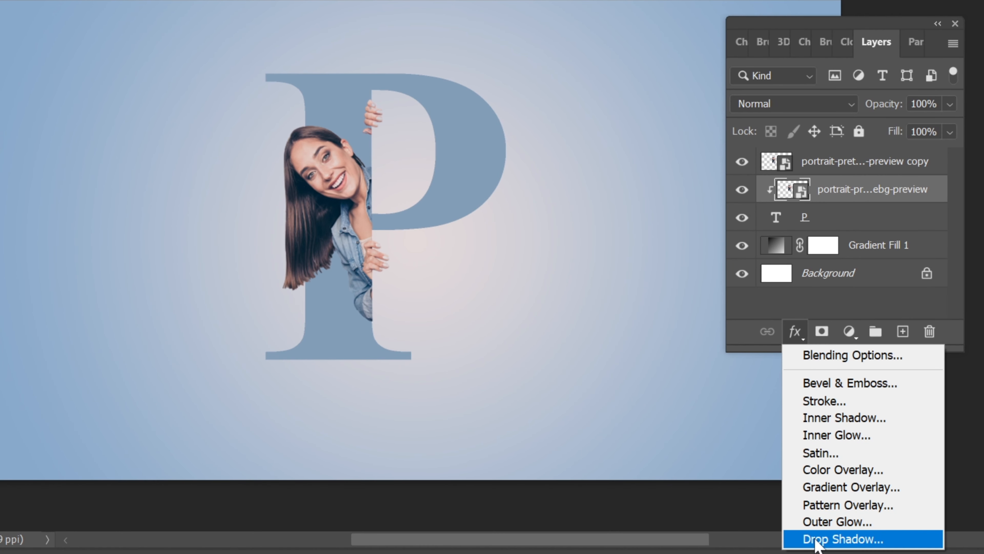
Apply a Drop Shadow to the portrait: Opacity 44%, Distance 22 px, Spread 0%, Size 51 px
left_click(816, 544)
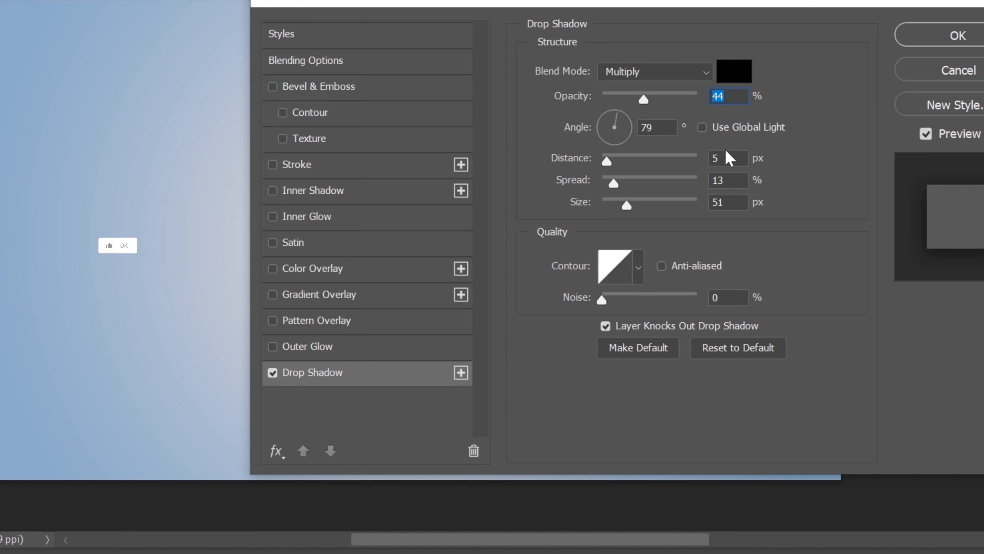
left_click(727, 158)
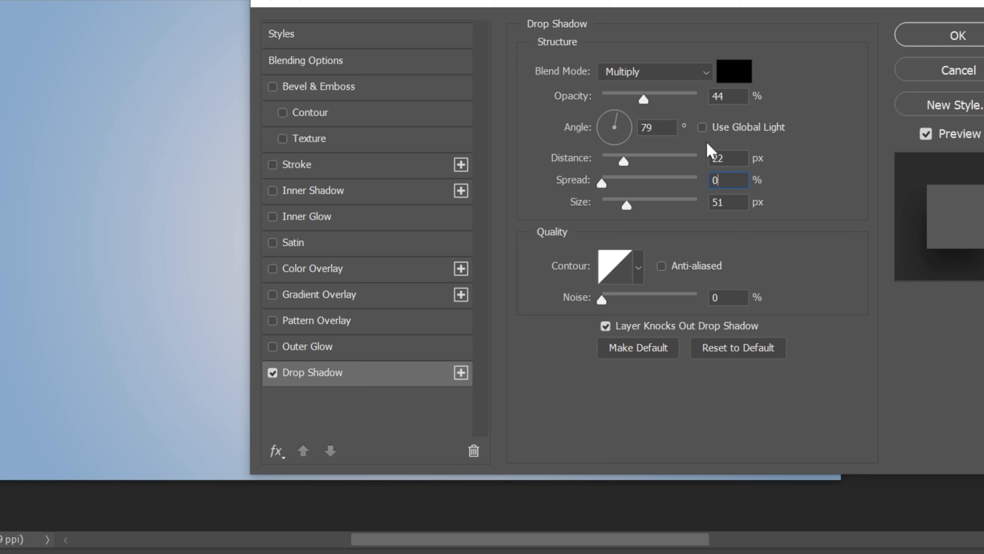
left_click(954, 35)
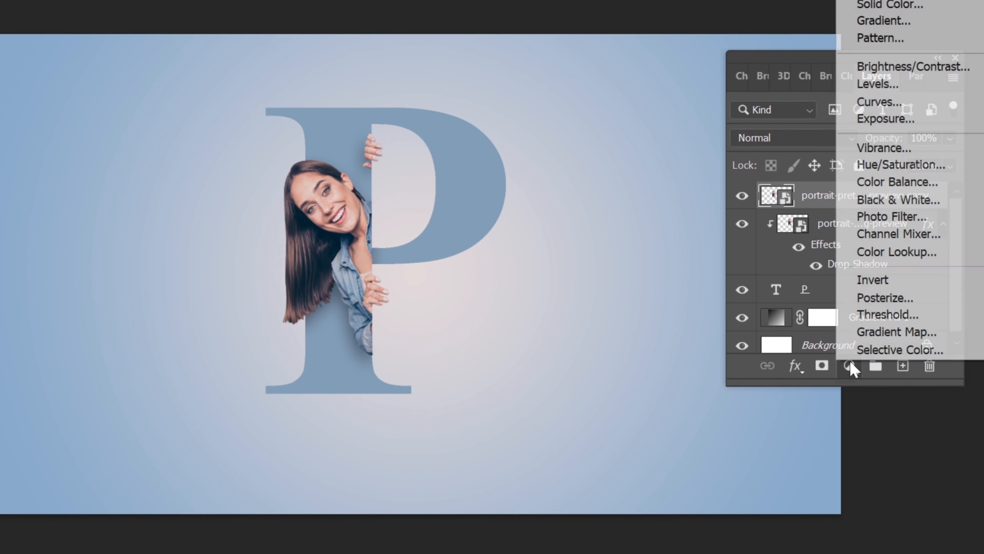
Add a Hue/Saturation adjustment with boosted saturation, blended as Color Burn
left_click(900, 164)
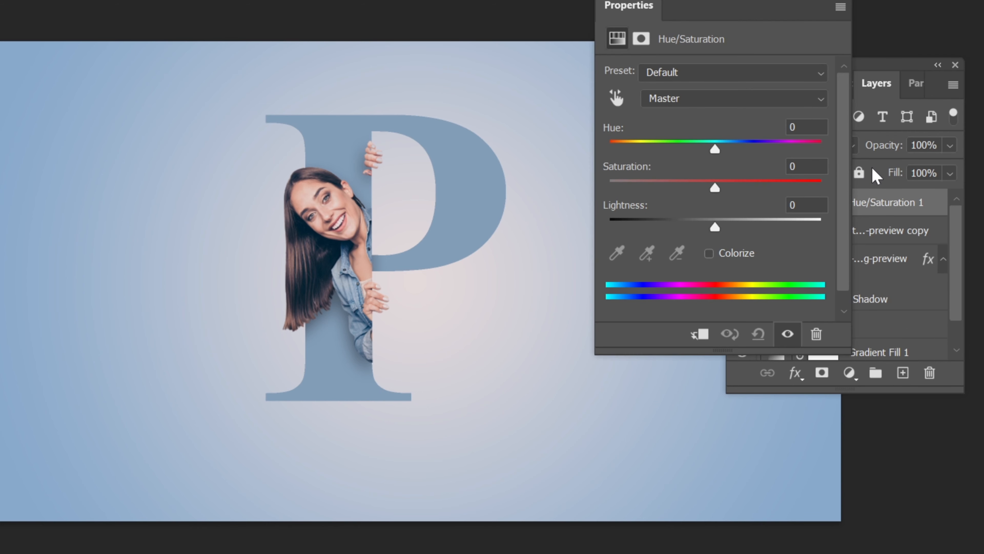
mouse_move(733, 196)
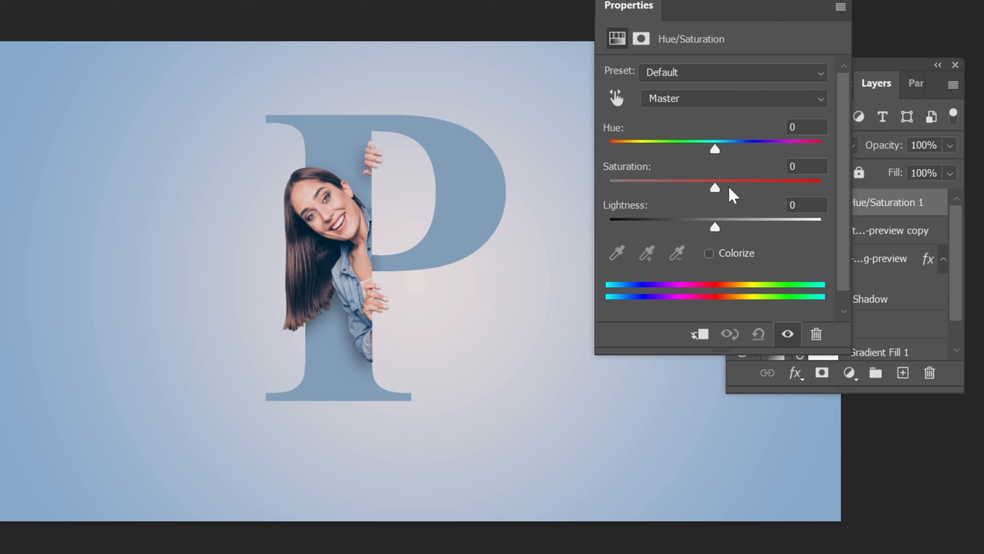
left_click_drag(715, 187, 819, 188)
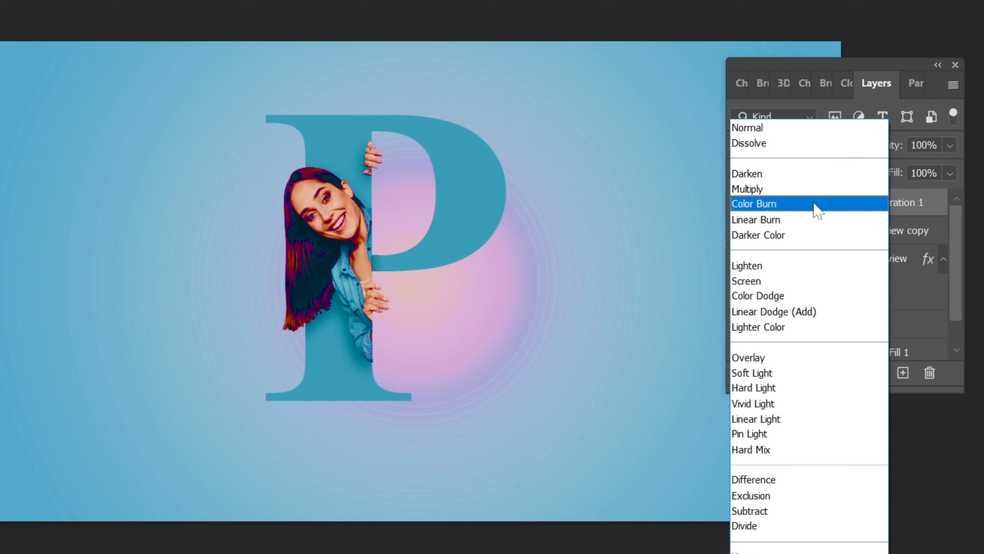
left_click(754, 203)
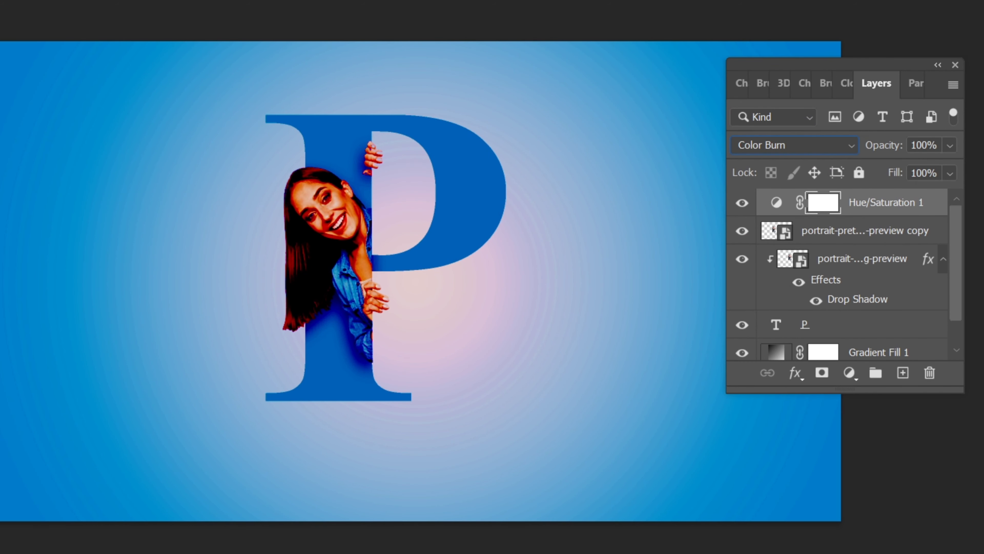
Set the adjustment layer's Fill to 10%
left_click(923, 173)
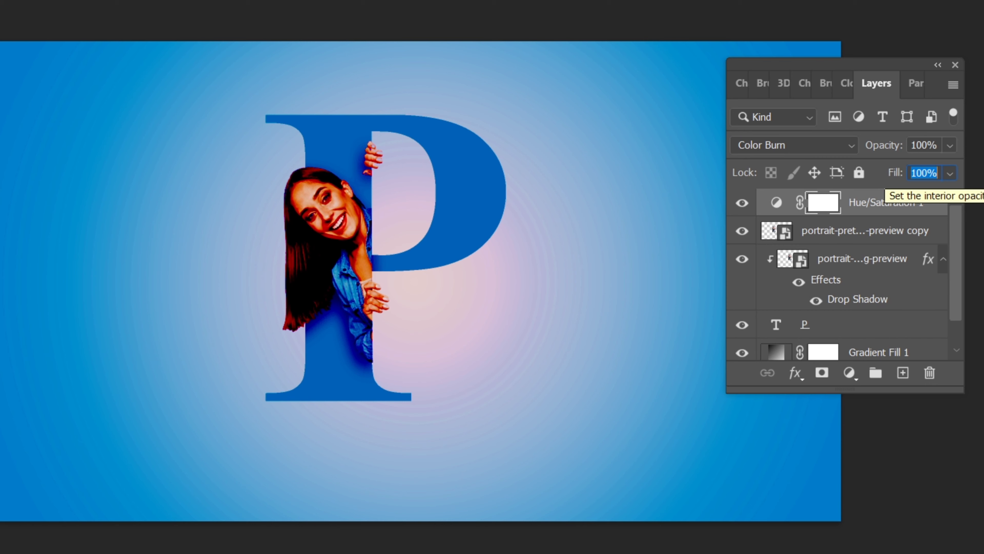
type("10")
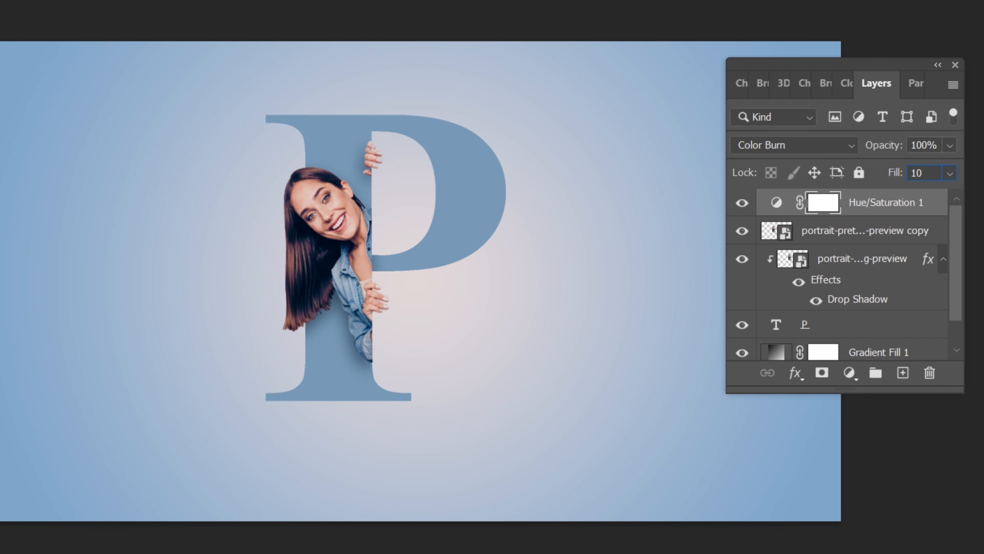
left_click(923, 173)
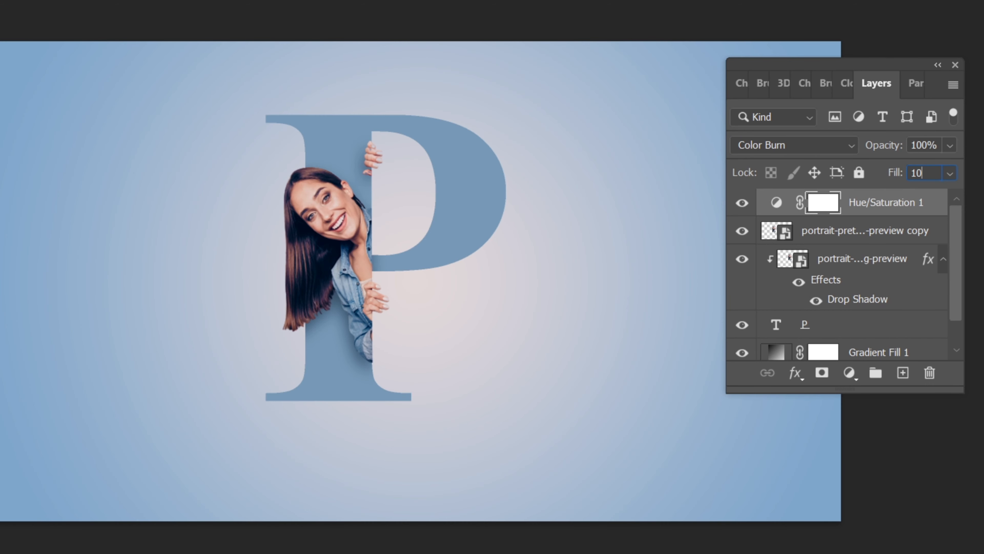
left_click(741, 202)
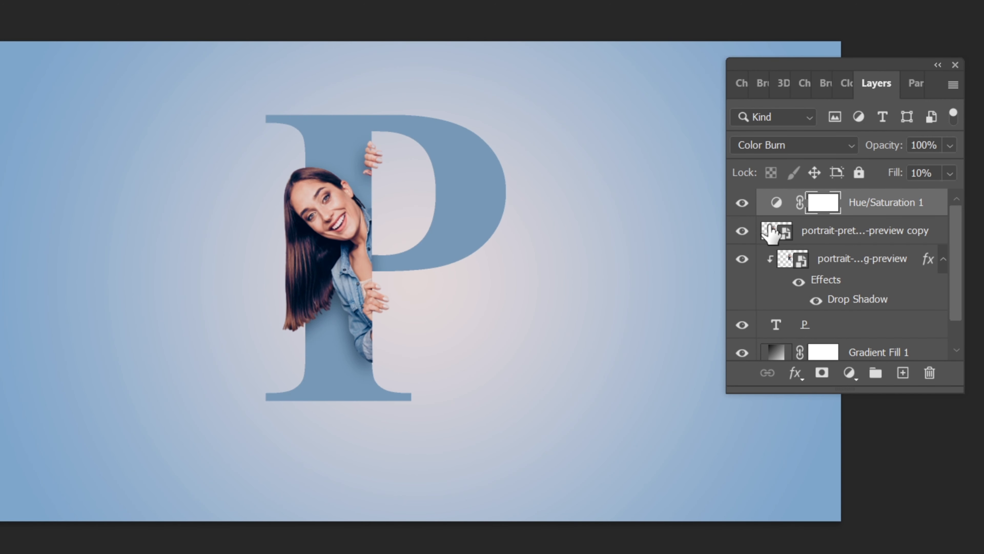
left_click(851, 372)
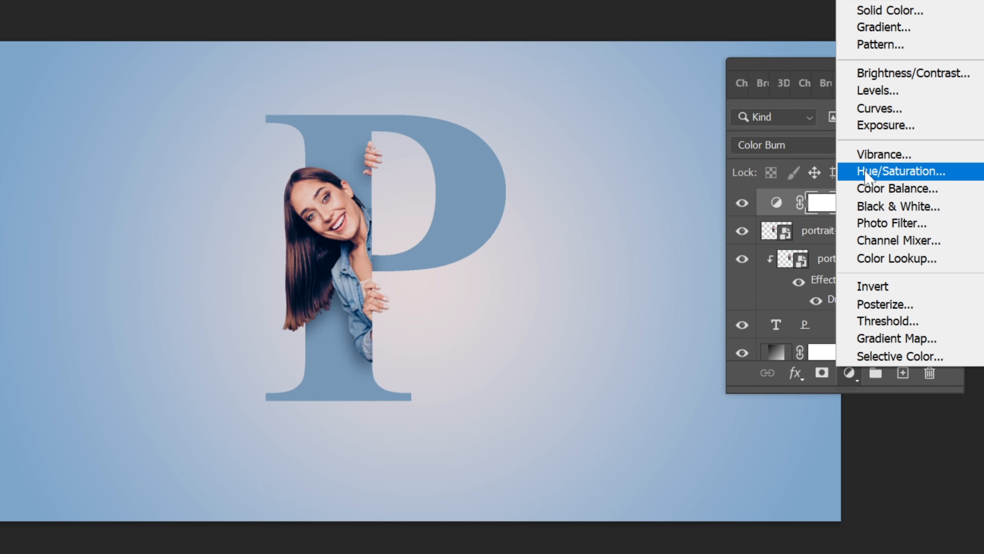
Add a second Hue/Saturation adjustment, saturation raised, blended as Color Dodge at 4% fill
left_click(901, 171)
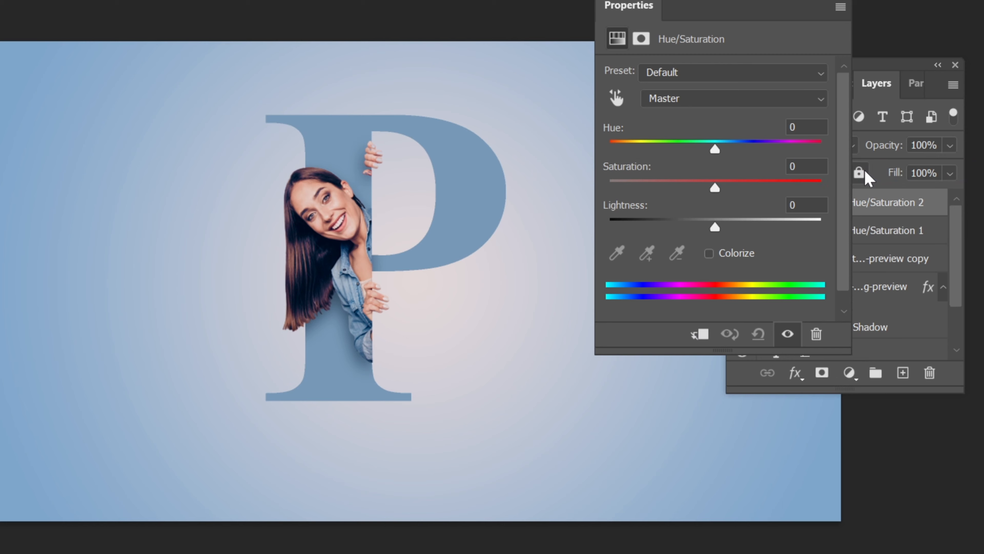
mouse_move(722, 198)
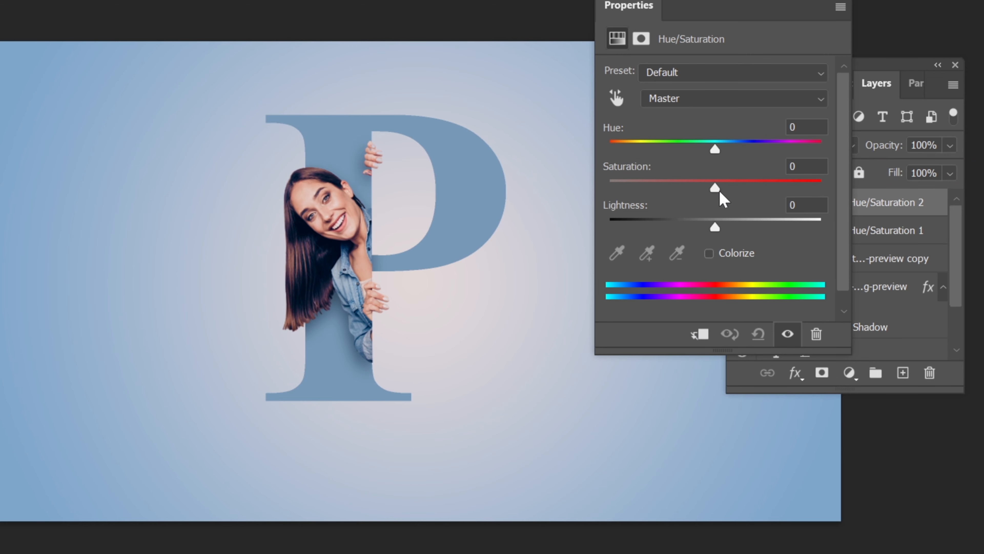
left_click_drag(714, 188, 821, 187)
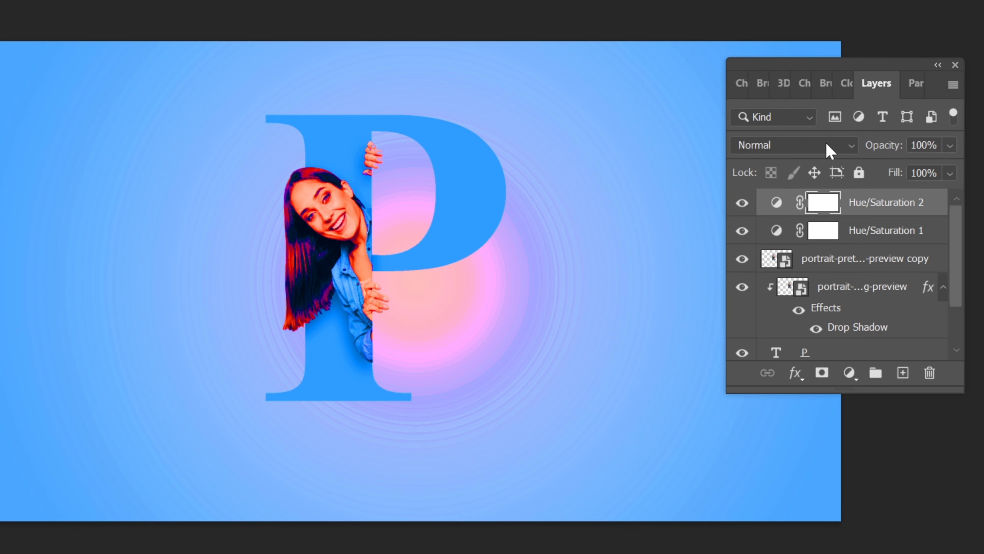
left_click(793, 145)
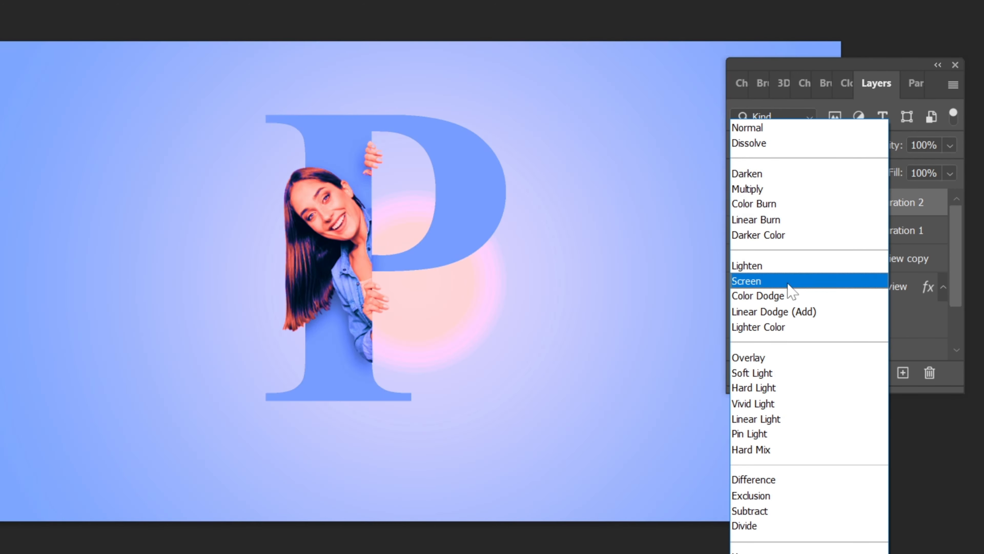
left_click(757, 296)
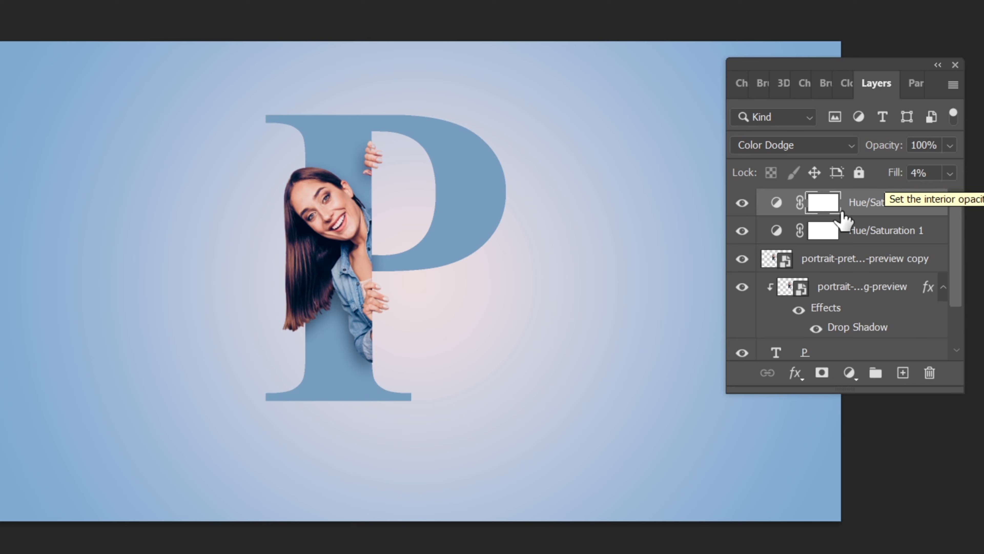
left_click(741, 202)
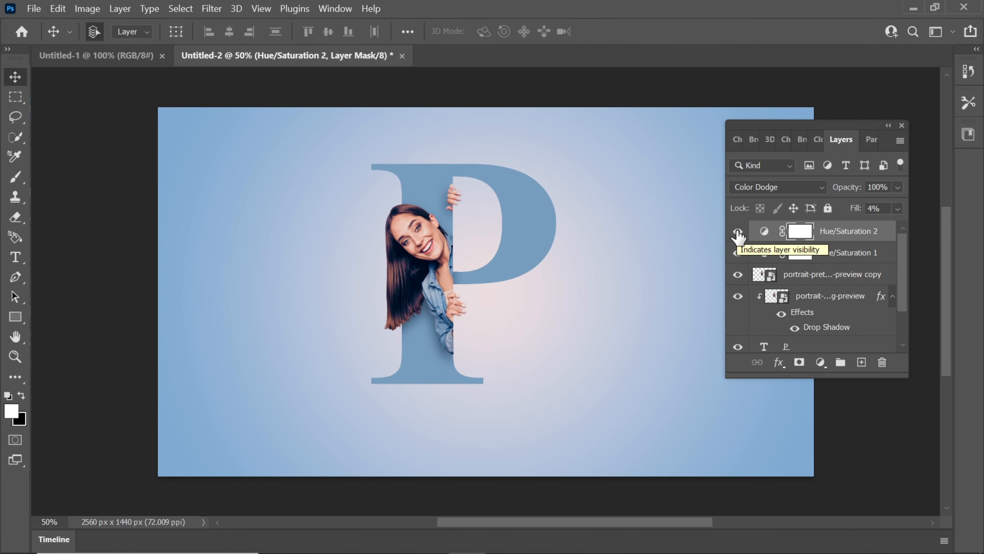
mouse_move(722, 242)
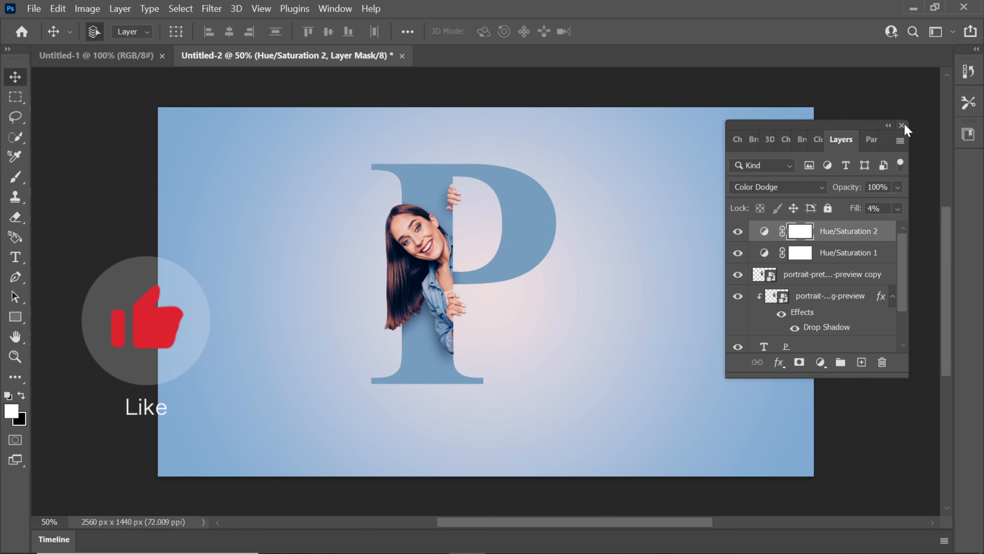
Close the Layers panel to show the finished letter P composition unobstructed
left_click(903, 126)
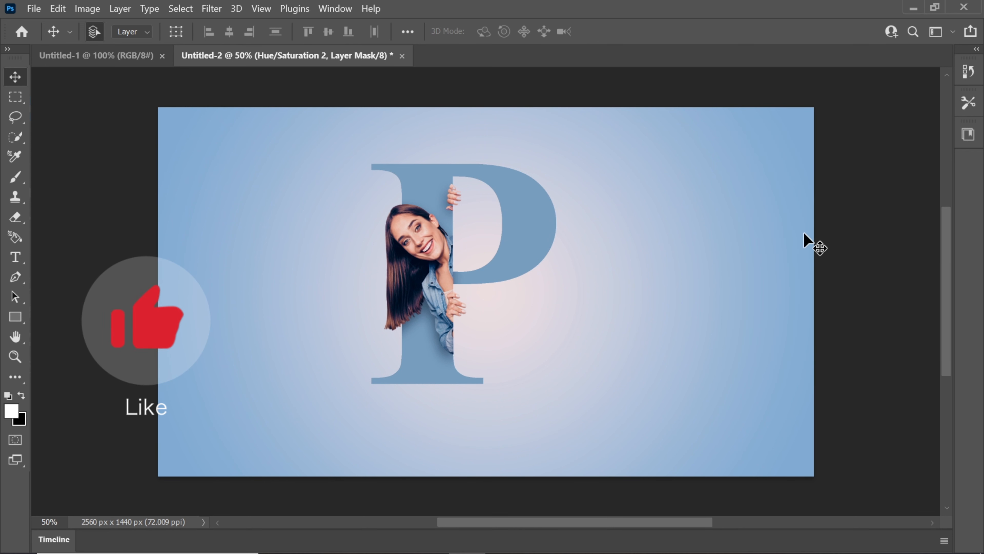